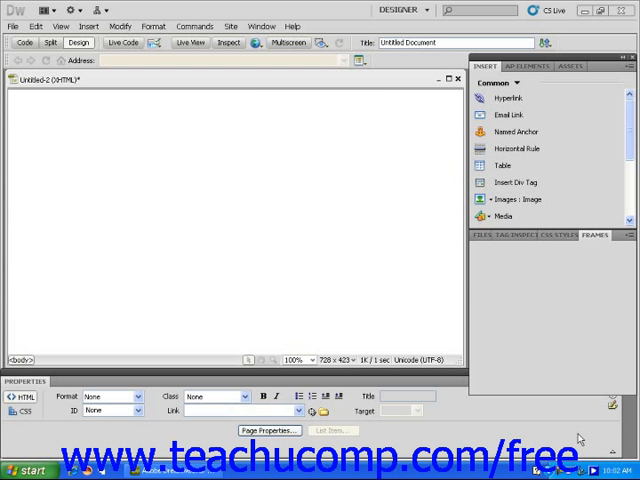
Start inserting a table from the Insert panel's Common category.
click(596, 236)
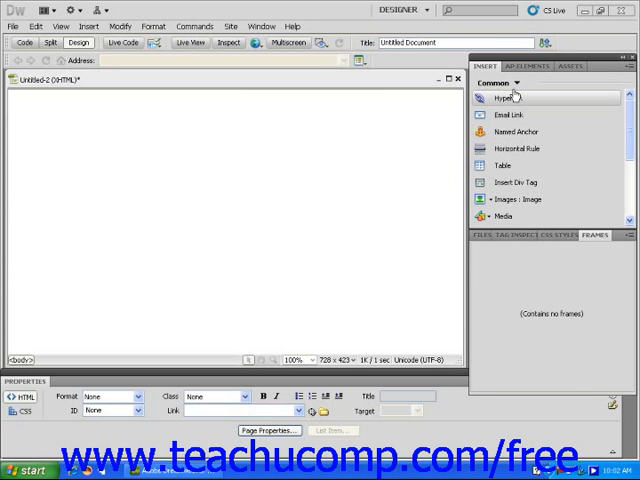
mouse_move(500, 164)
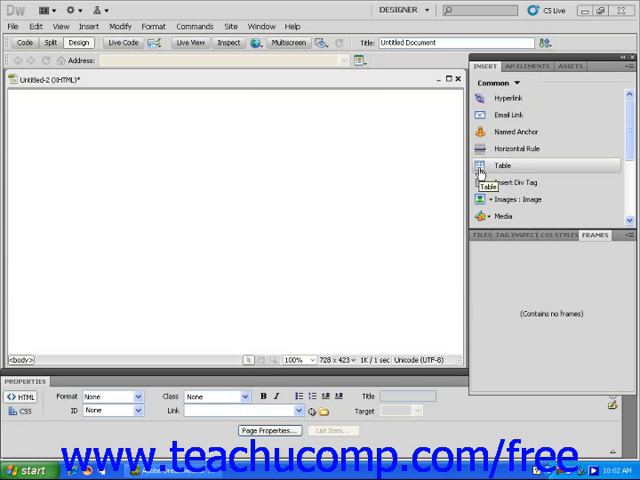
click(510, 164)
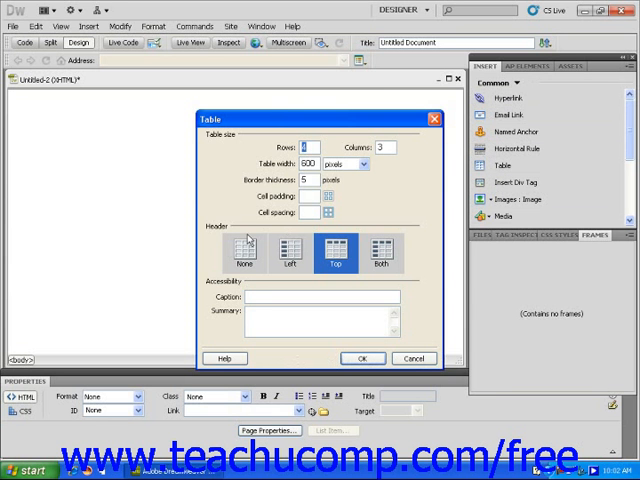
mouse_move(390, 196)
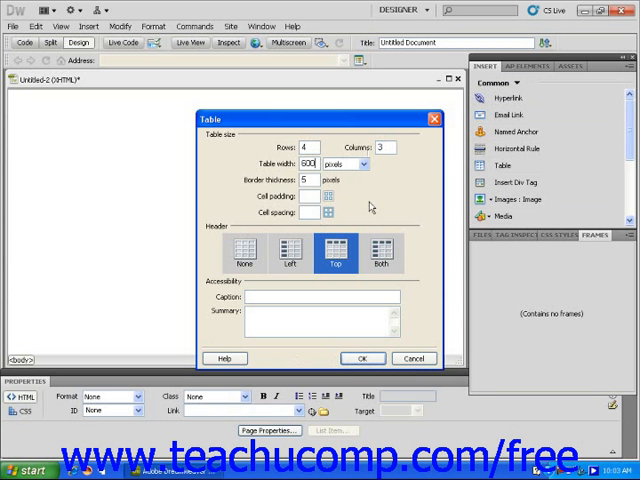
Choose pixels as the unit for the 600 table width.
click(368, 164)
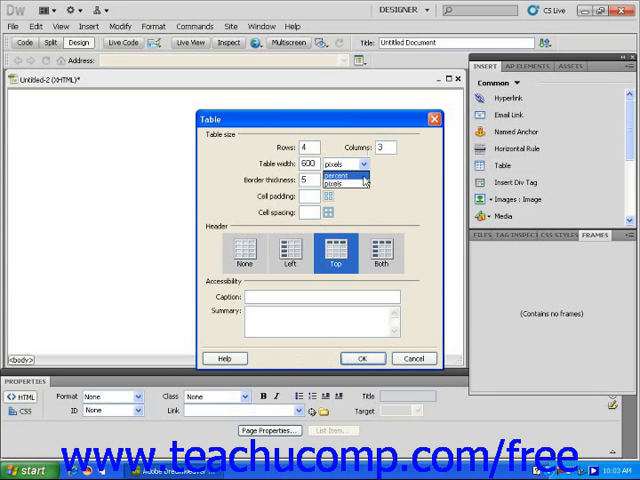
mouse_move(400, 172)
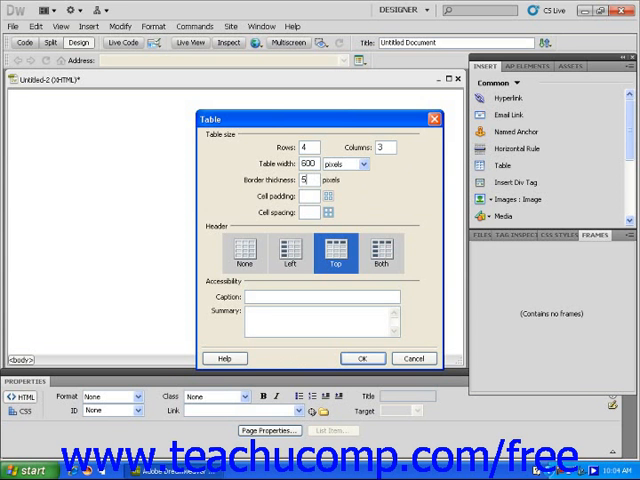
mouse_move(376, 192)
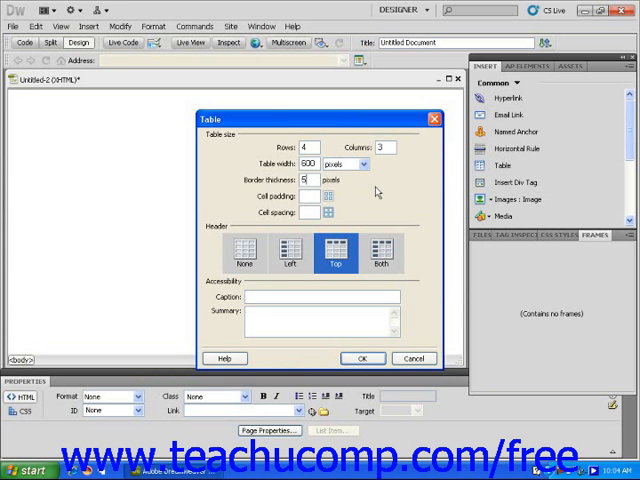
mouse_move(362, 208)
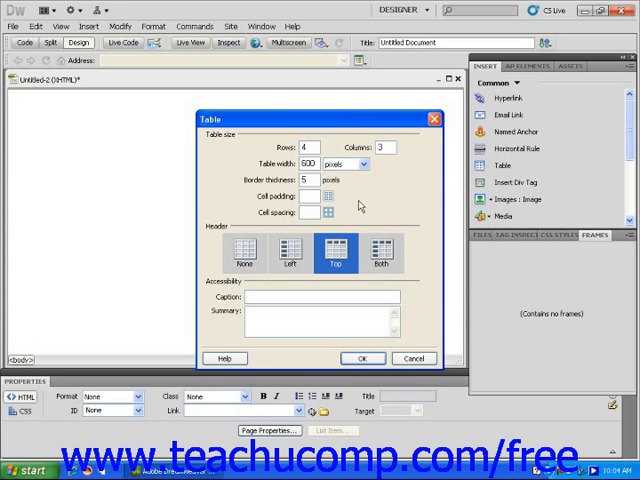
mouse_move(290, 248)
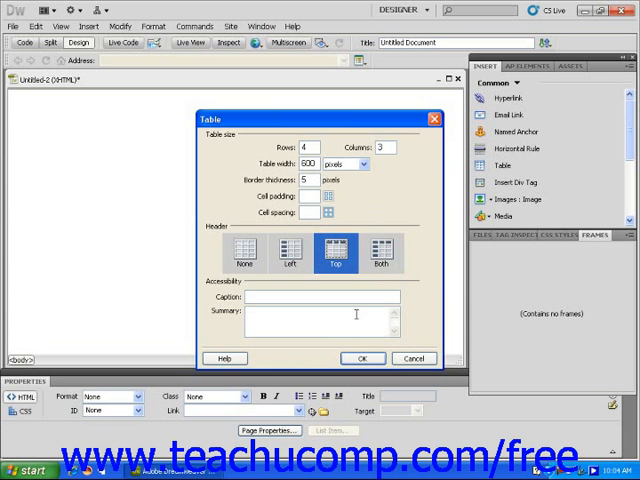
Insert the 4-row, 3-column table with border 5 onto the page.
click(364, 358)
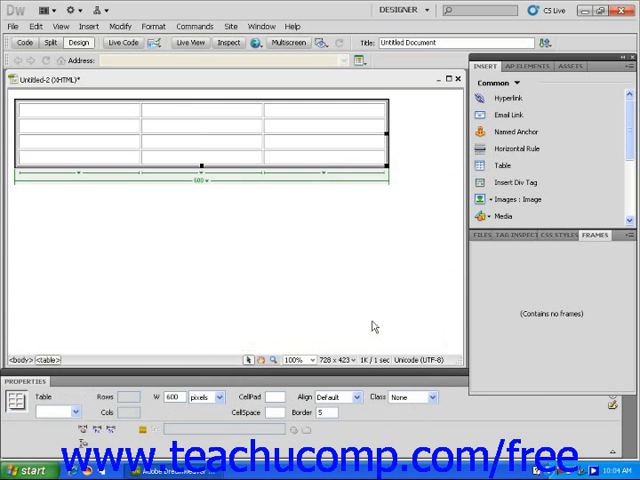